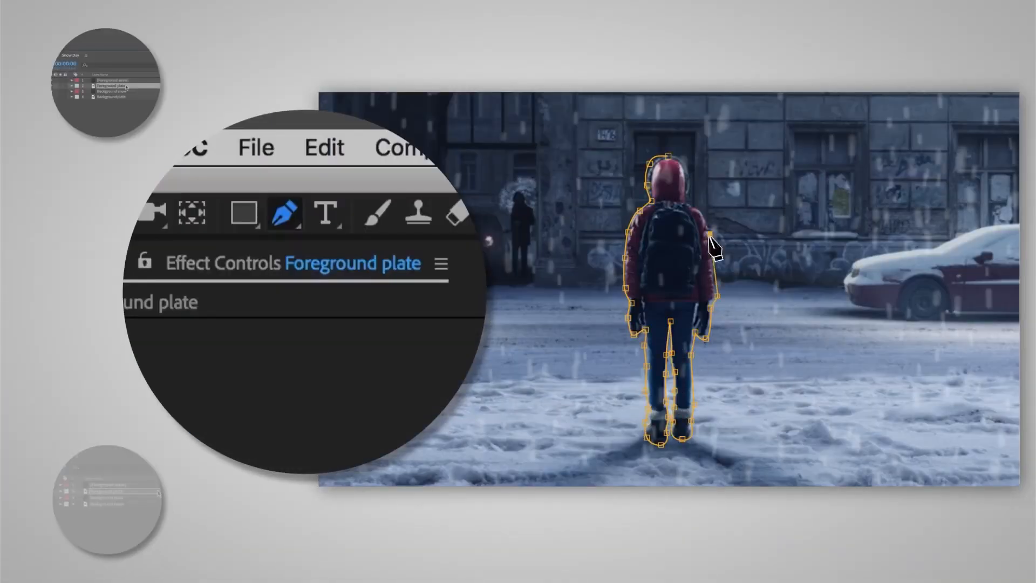
Switch from the street-scene clip to the Bay Background Nebula hangar composition with its Point Light layers.
{"action": "left_click", "coordinate": [302, 285]}
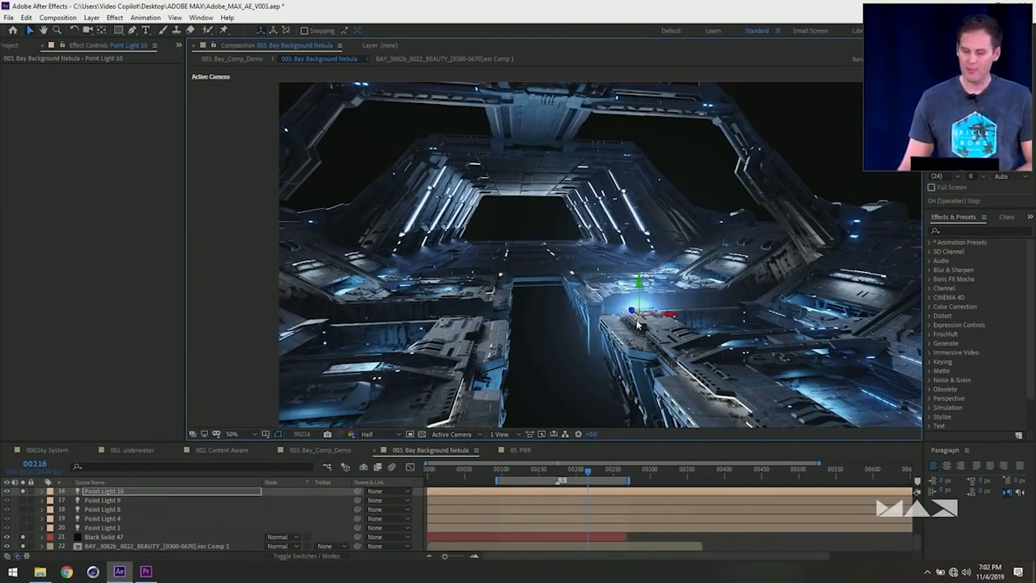
{"action": "mouse_move", "coordinate": [795, 260]}
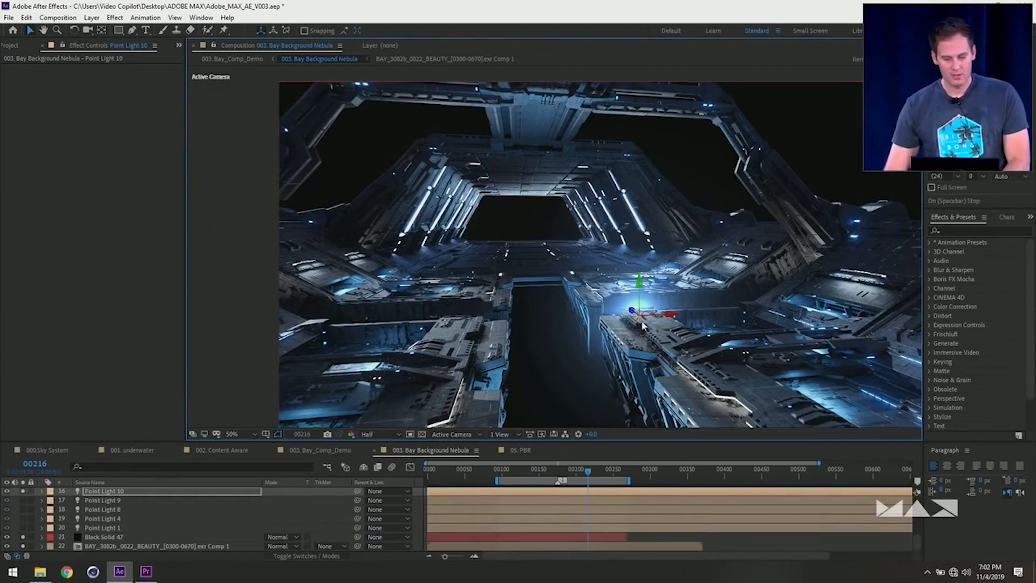
{"action": "left_click_drag", "start_coordinate": [638, 317], "coordinate": [816, 245]}
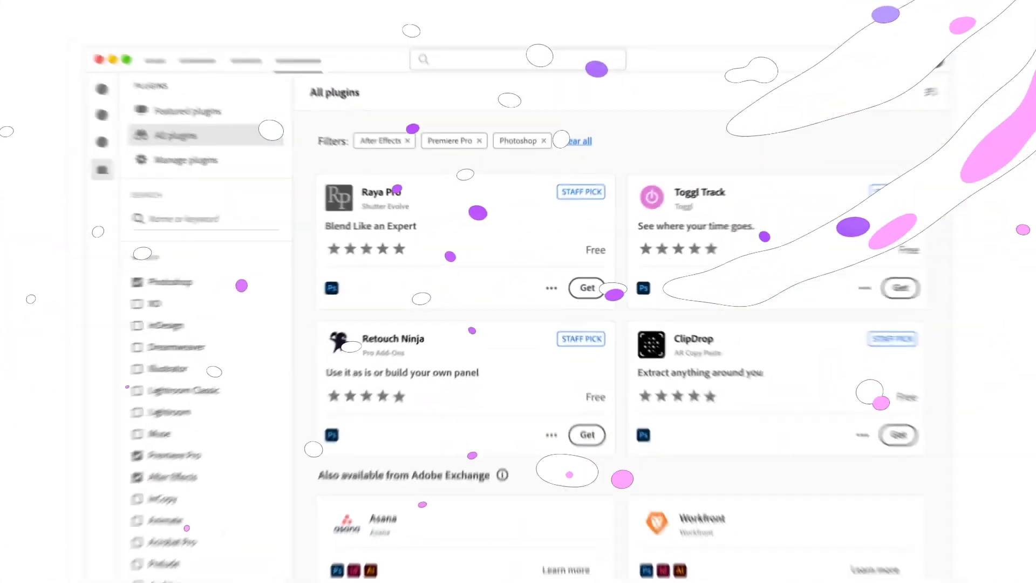
Browse the available developer APIs on the Adobe APIs site, then continue through Teams file sharing.
{"action": "scroll", "scroll_direction": "down", "scroll_amount": 3}
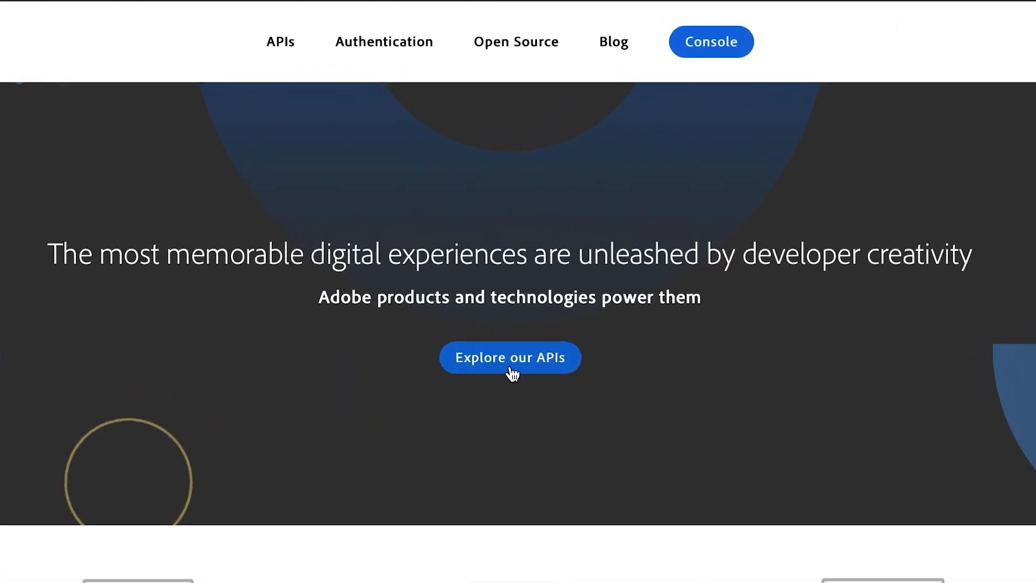
{"action": "left_click", "coordinate": [509, 357]}
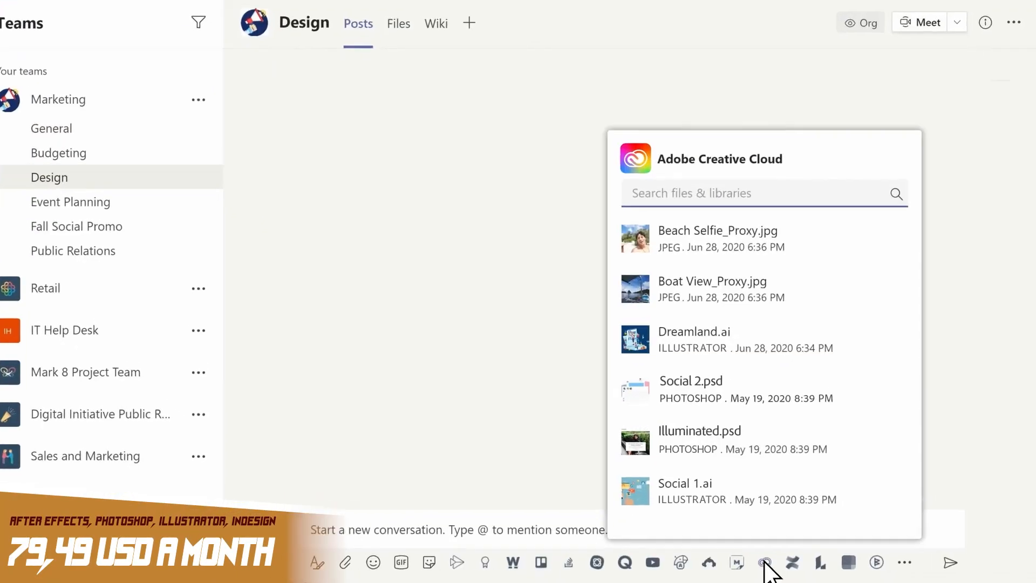
{"action": "left_click", "coordinate": [691, 381]}
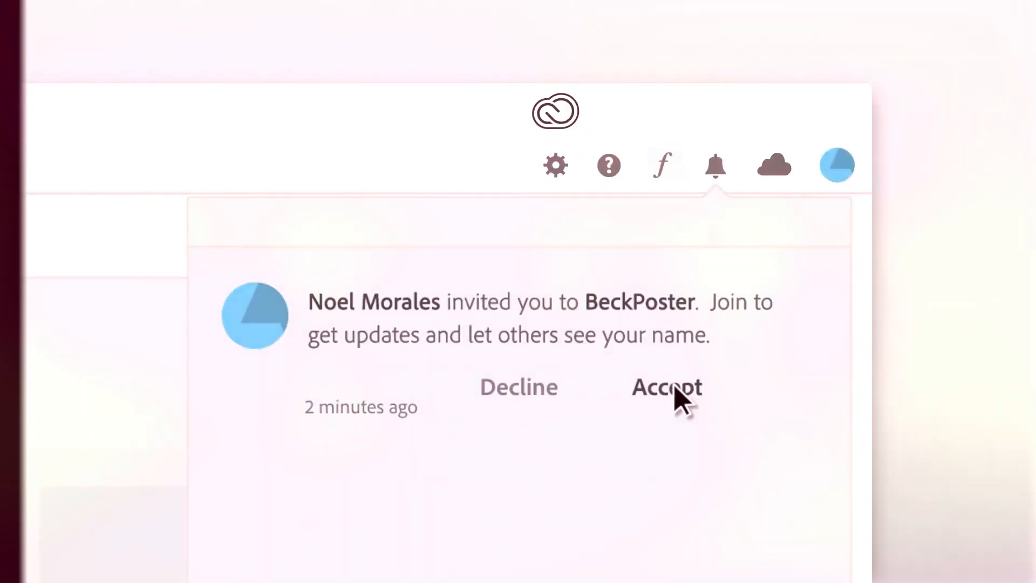
Accept the BeckPoster project invitation and show the marketplace's Featured plugins listing.
{"action": "left_click", "coordinate": [666, 387]}
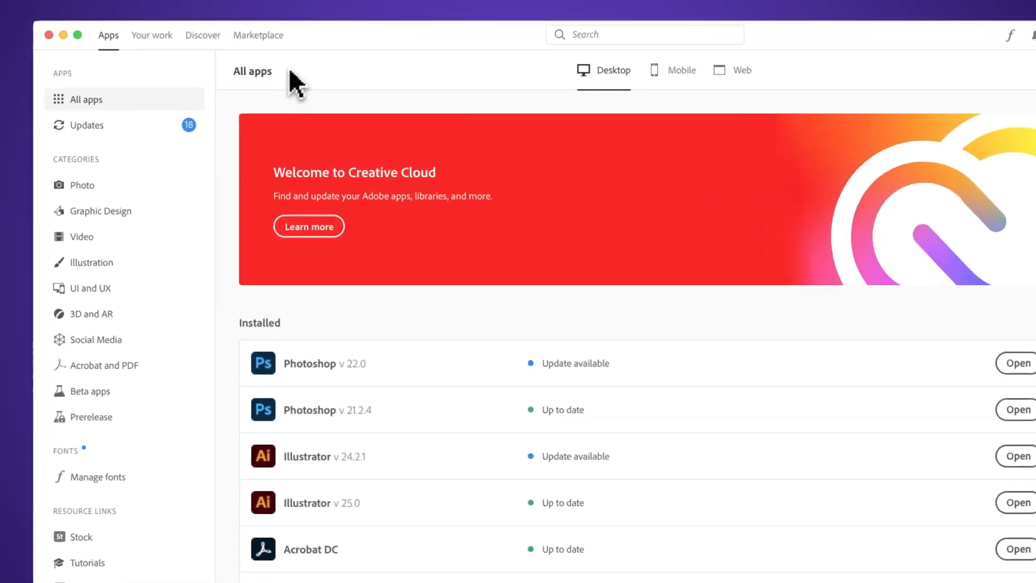
{"action": "left_click", "coordinate": [258, 35]}
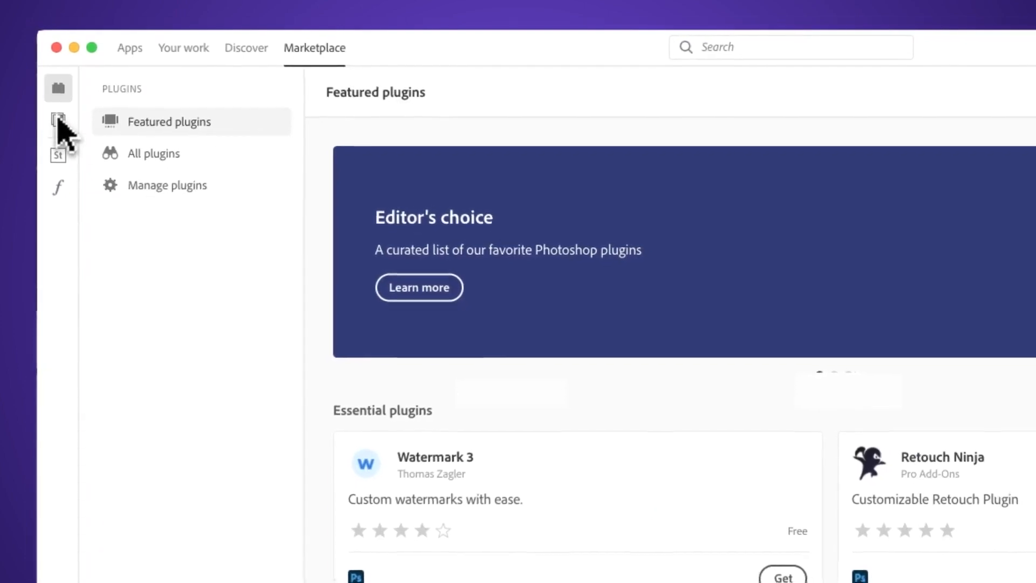